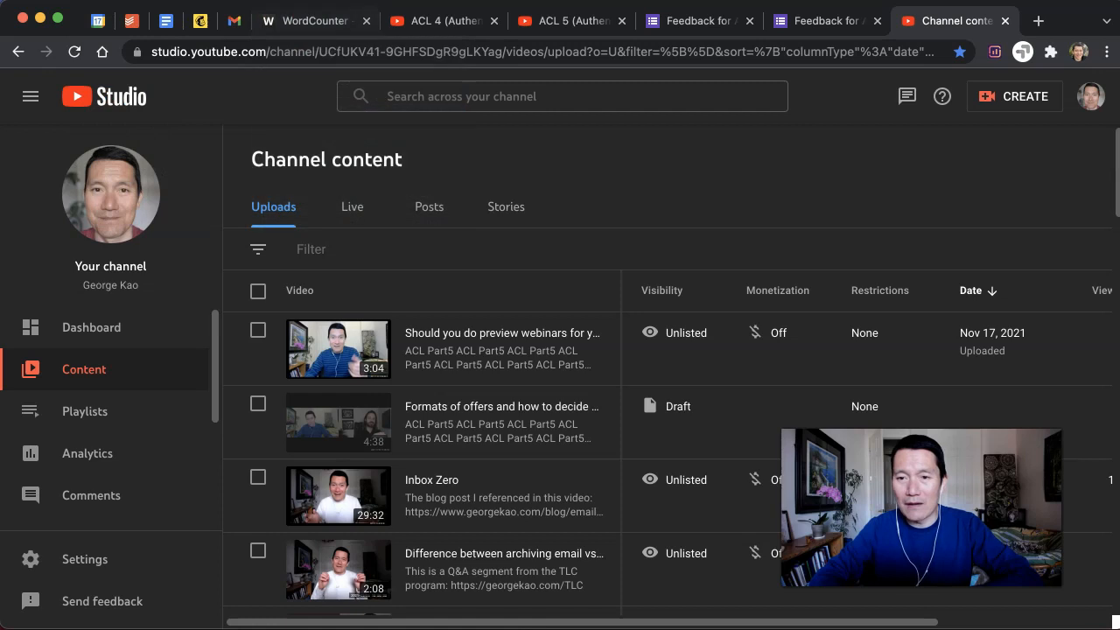
# - Switch to the WordCounter tab showing the 157-word, 944-character live-chat text
pyautogui.click(315, 20)
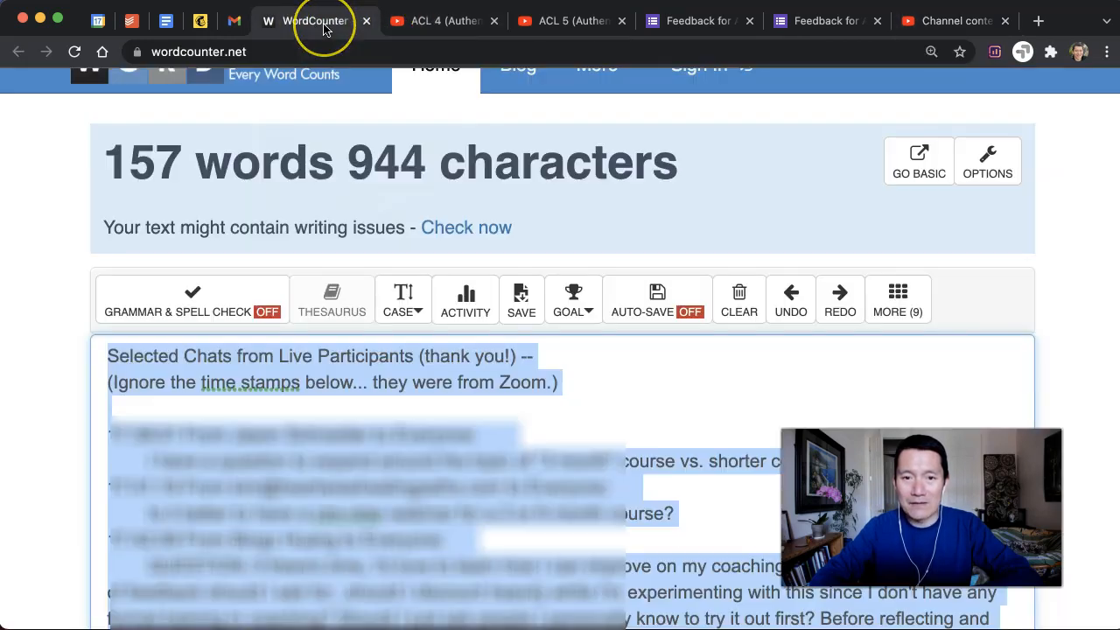
# - Close all tabs to the right of the WordCounter tab from its context menu
pyautogui.rightClick(310, 20)
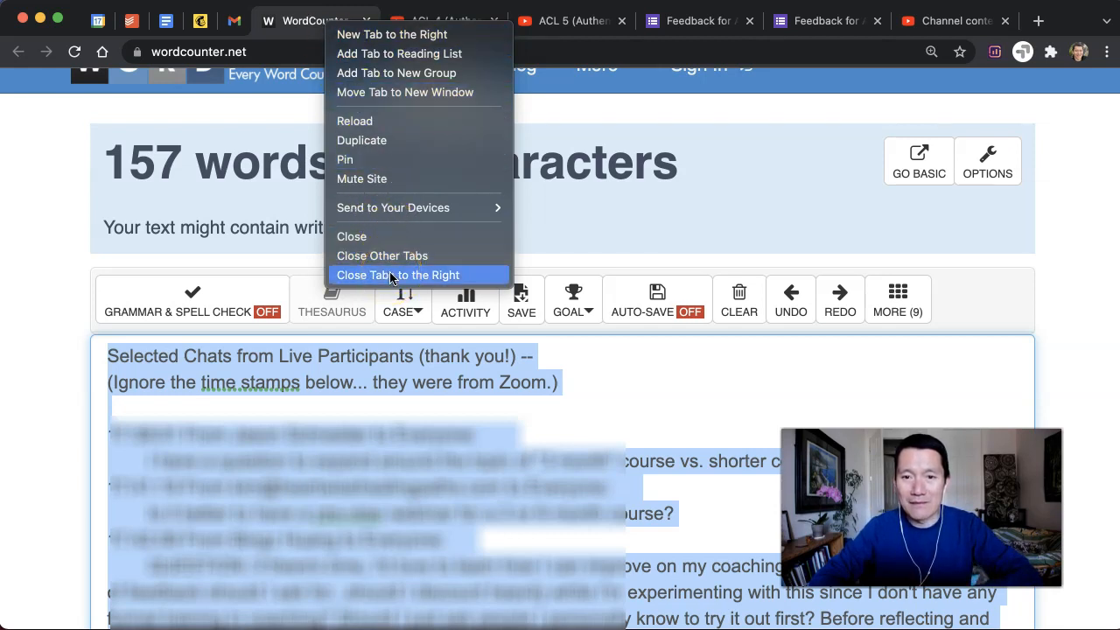
pyautogui.click(397, 274)
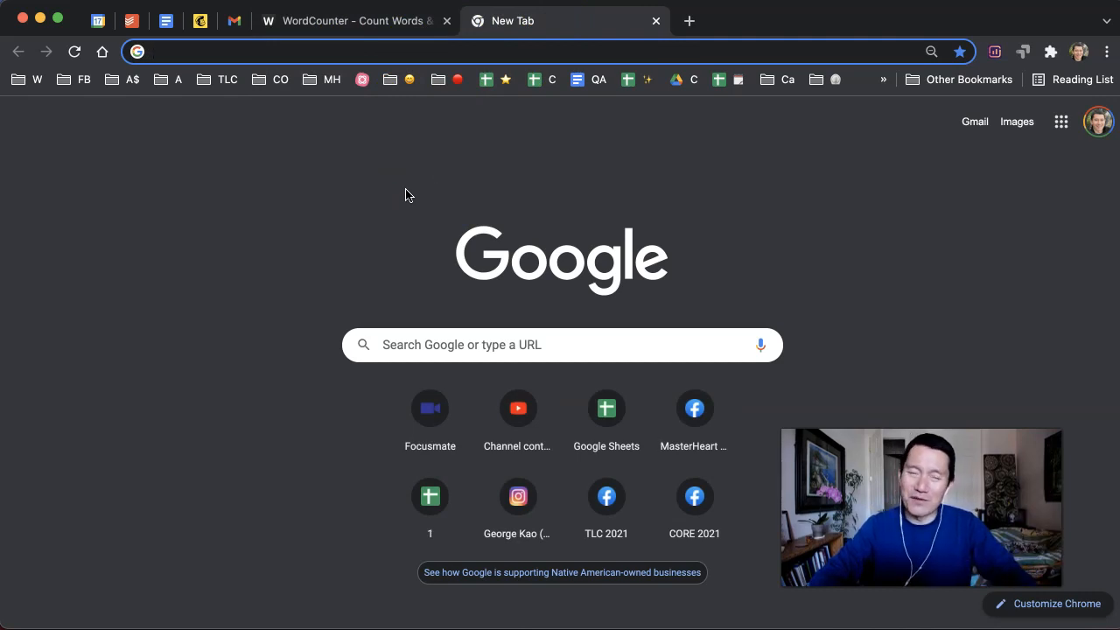